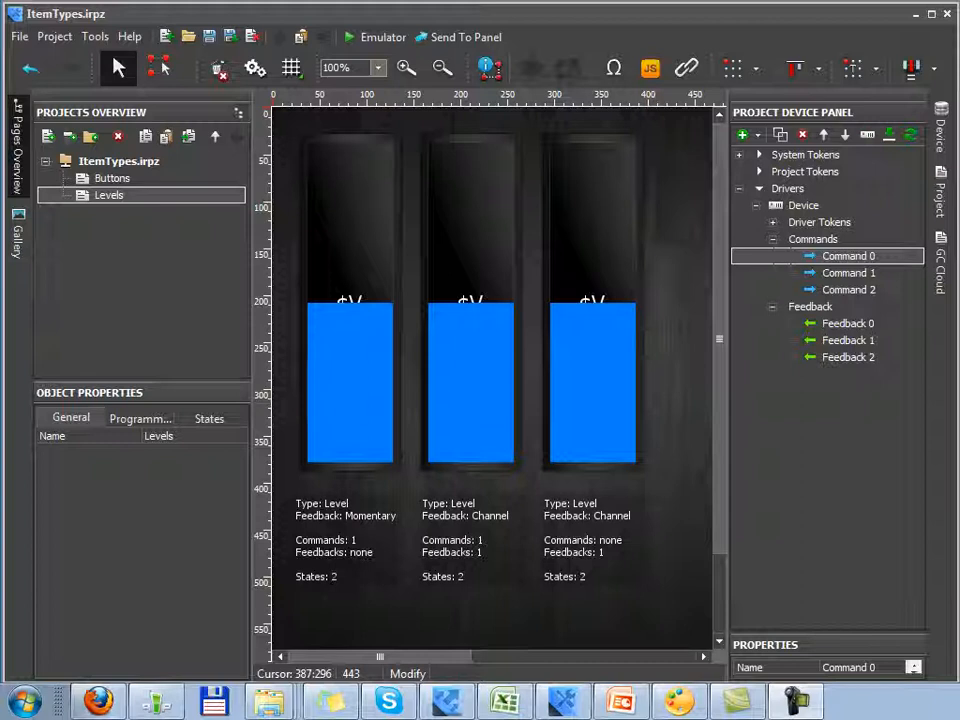
Select the first level and review its Momentary feedback and Hit settings
{"action": "left_click", "coordinate": [350, 240]}
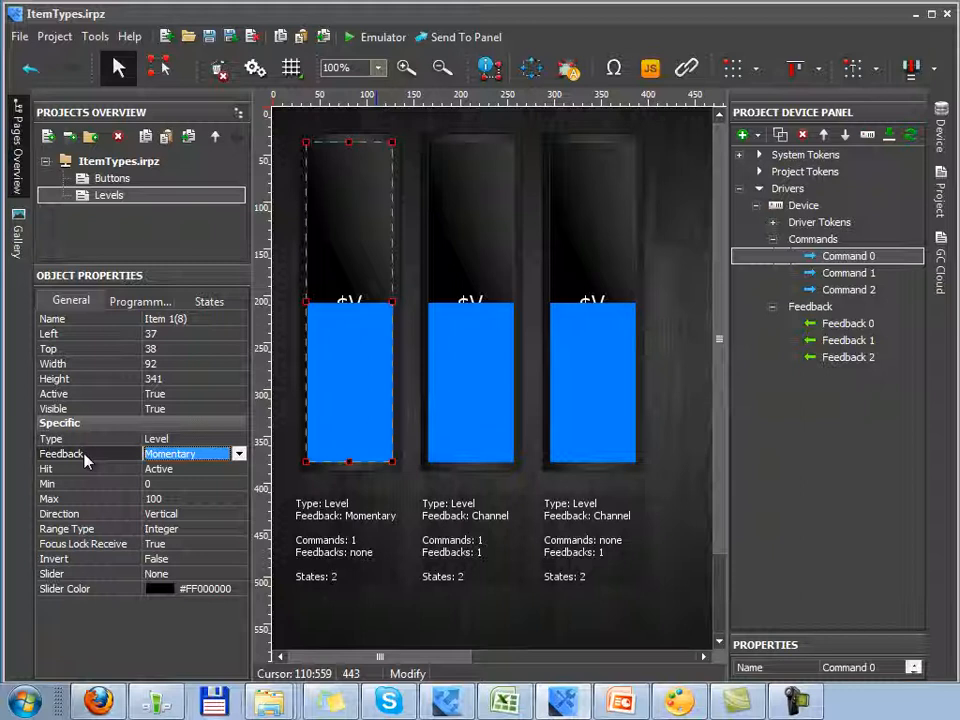
{"action": "left_click", "coordinate": [190, 468]}
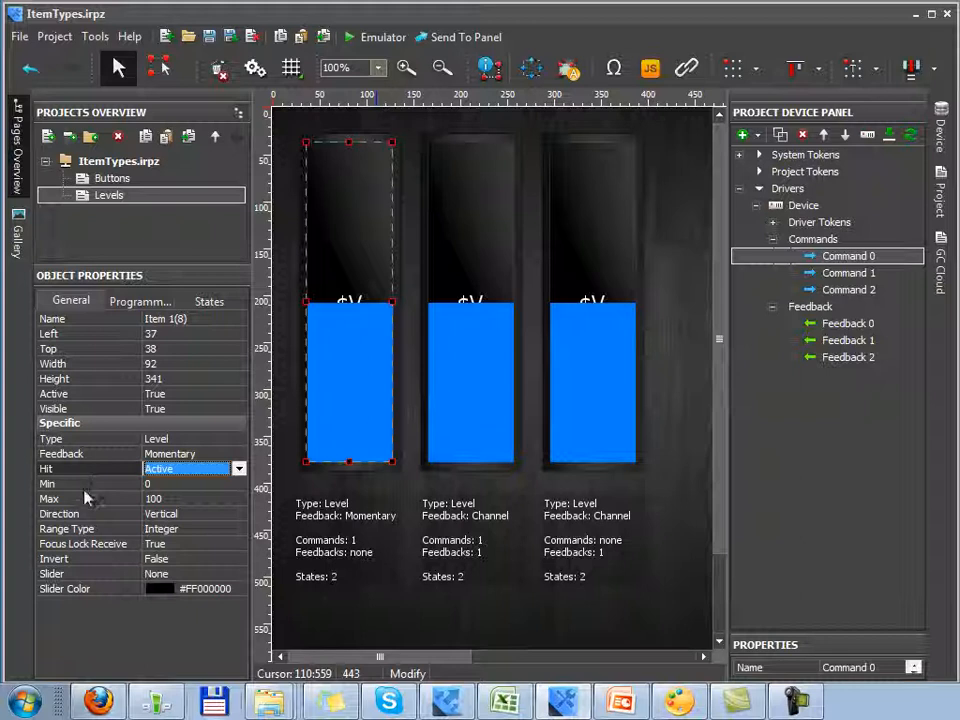
{"action": "left_click", "coordinate": [190, 512]}
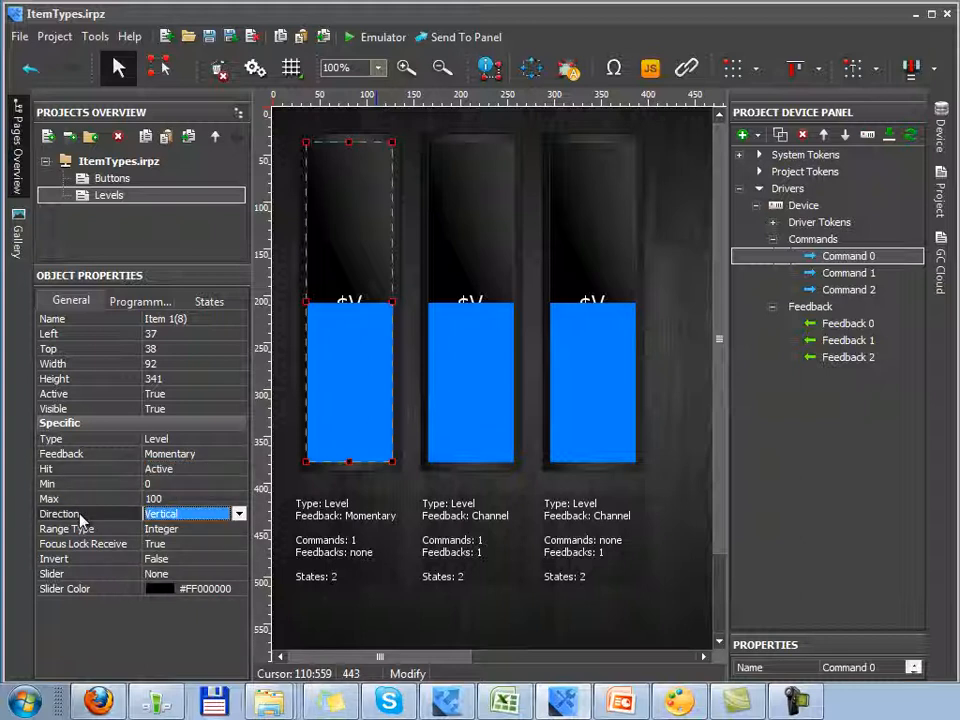
{"action": "left_click", "coordinate": [180, 528]}
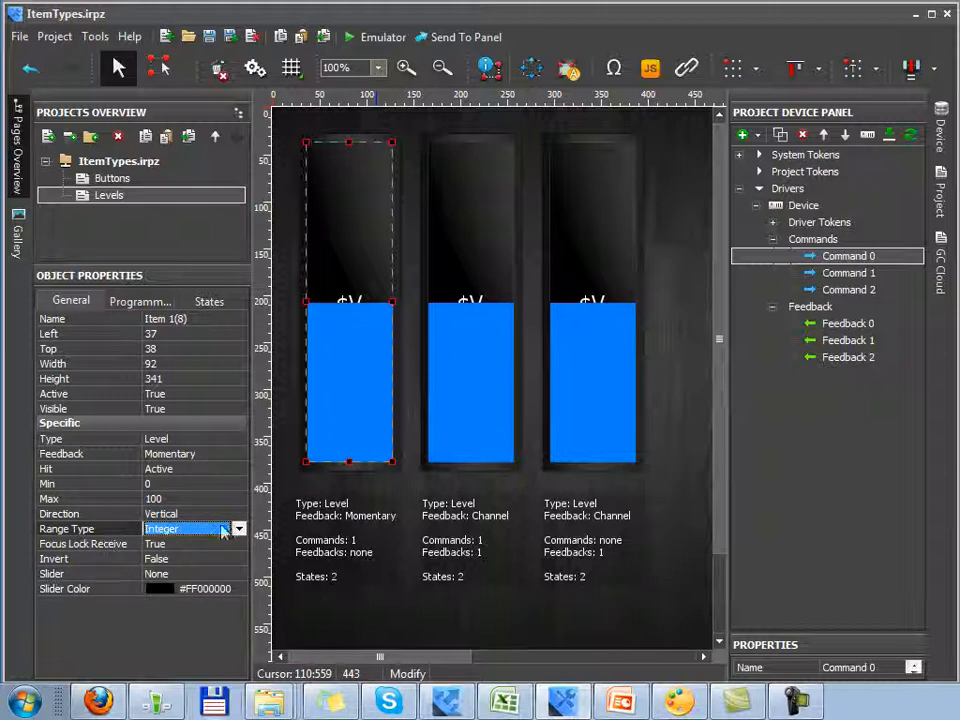
{"action": "left_click", "coordinate": [236, 528]}
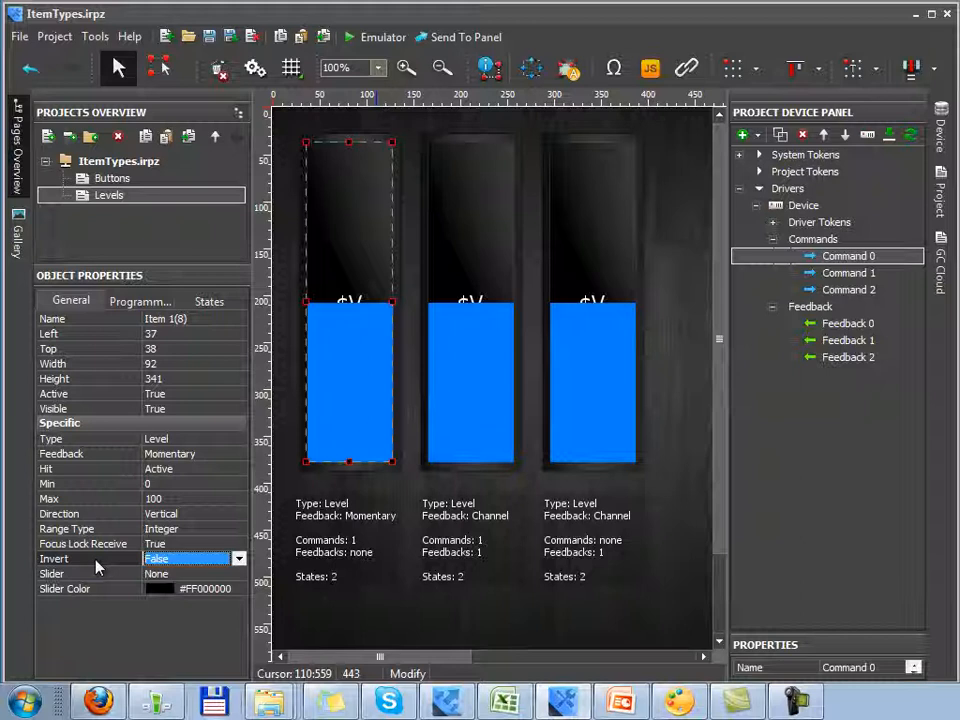
{"action": "left_click", "coordinate": [184, 572]}
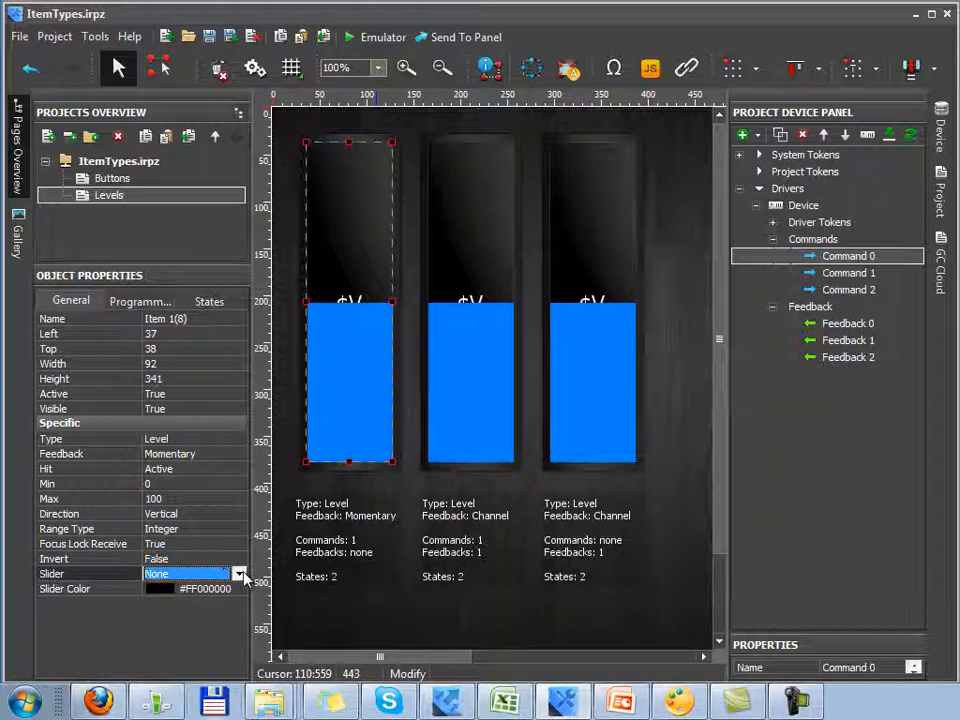
Set the slider to a Rectangle shape with white slider colour
{"action": "left_click", "coordinate": [240, 572]}
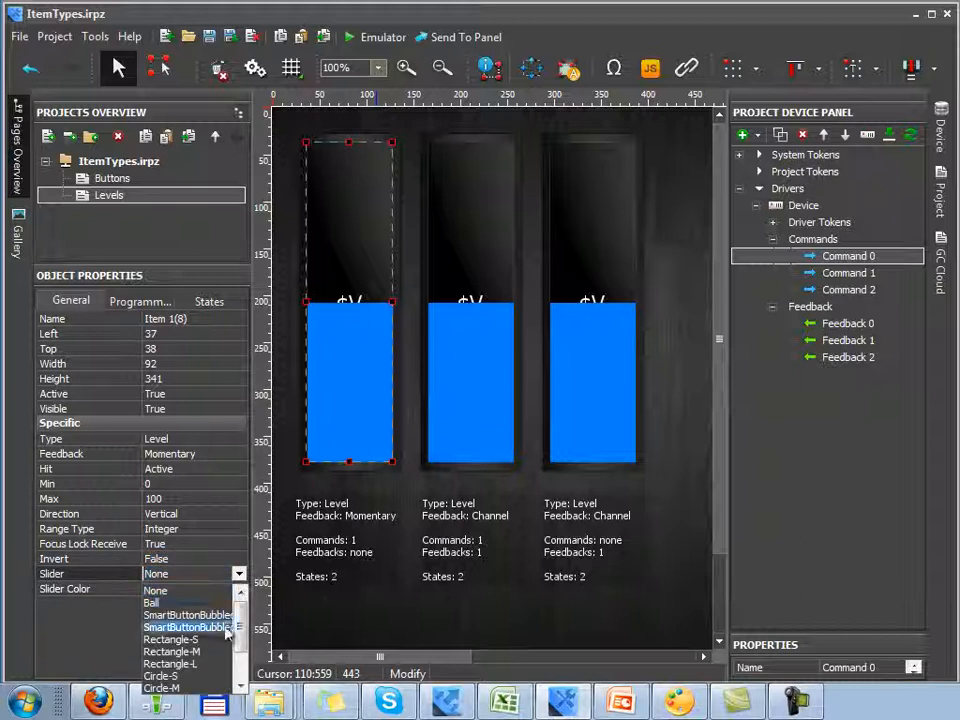
{"action": "mouse_move", "coordinate": [184, 664]}
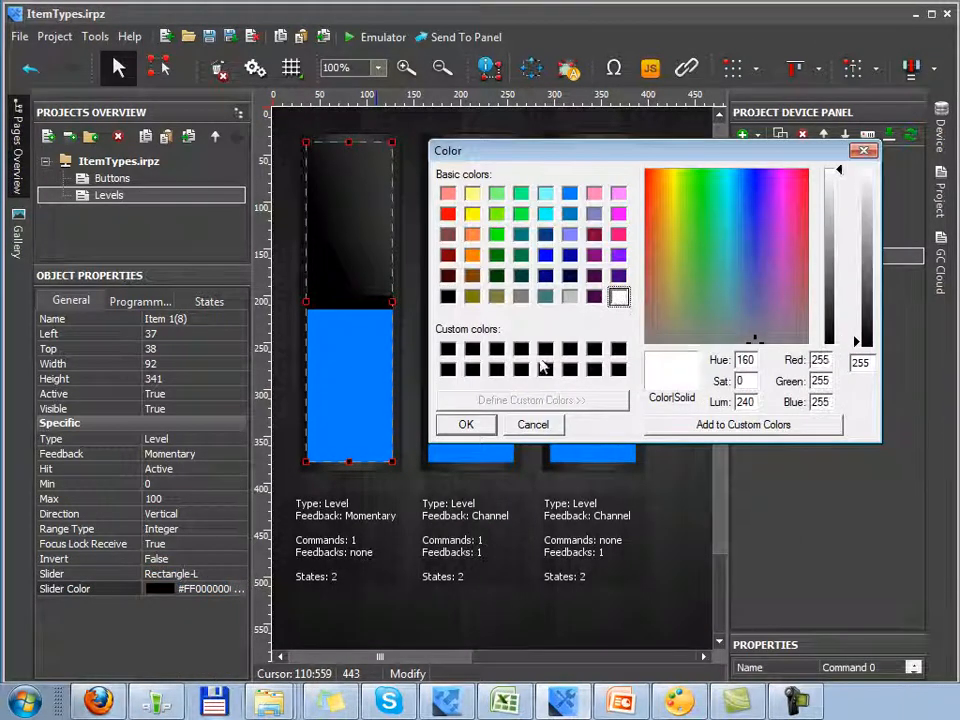
{"action": "left_click", "coordinate": [464, 424]}
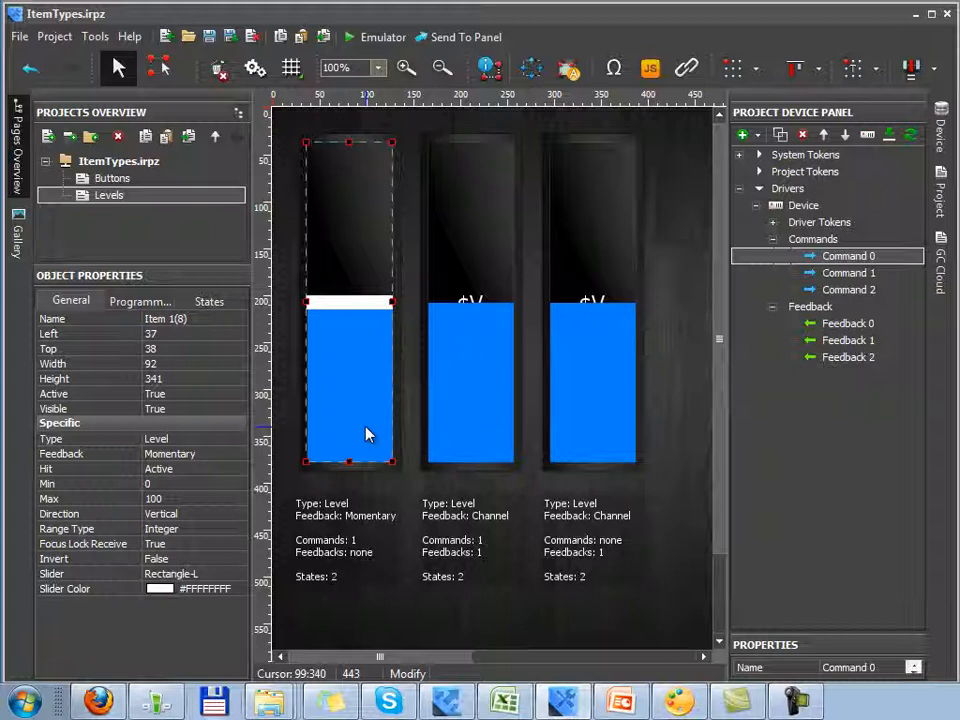
{"action": "mouse_move", "coordinate": [60, 468]}
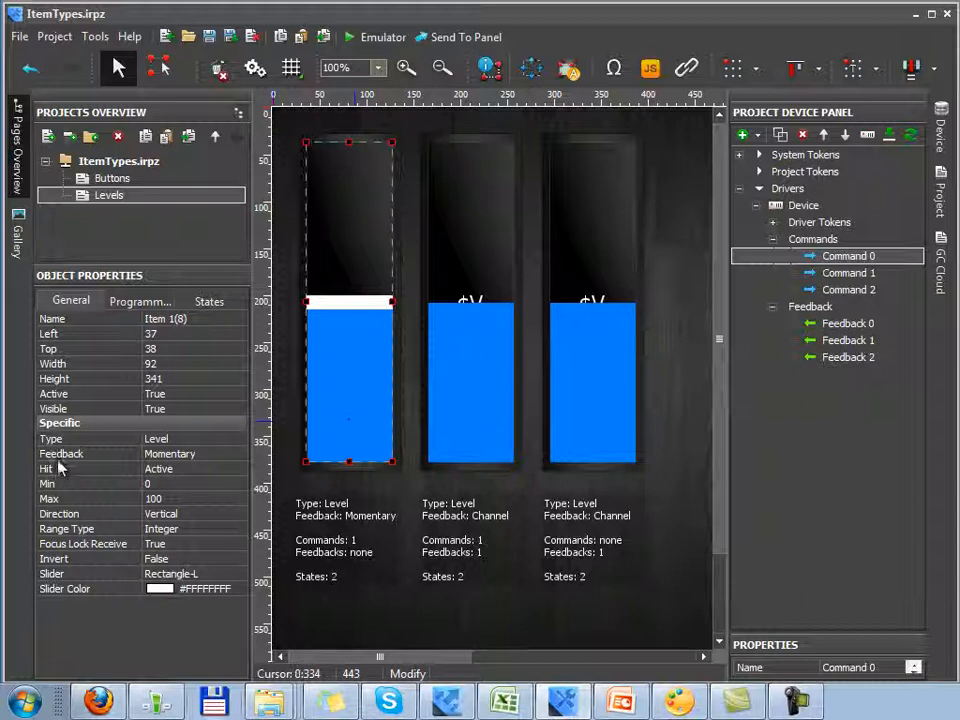
Verify Feedback and Max, then drop Command 0 onto the first level
{"action": "left_click", "coordinate": [184, 452]}
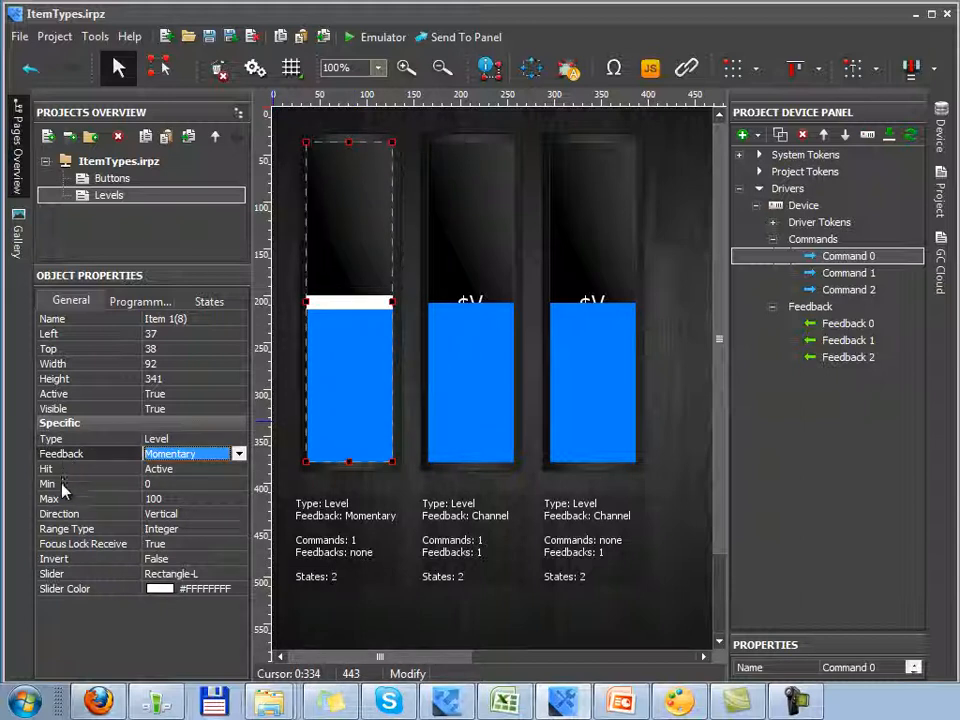
{"action": "left_click", "coordinate": [154, 498]}
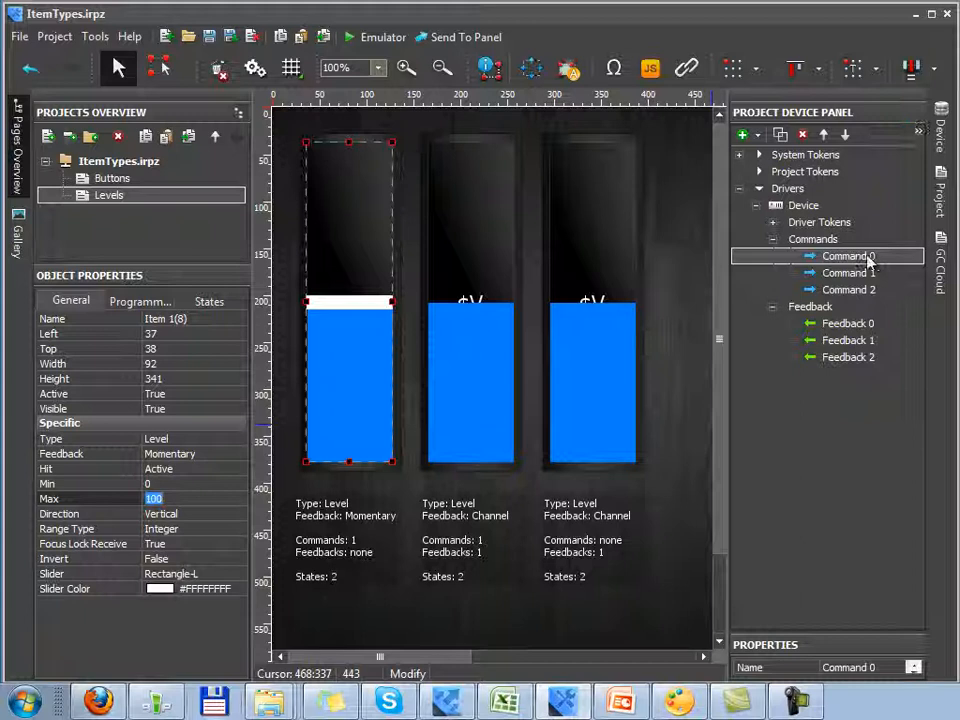
{"action": "left_click", "coordinate": [848, 256]}
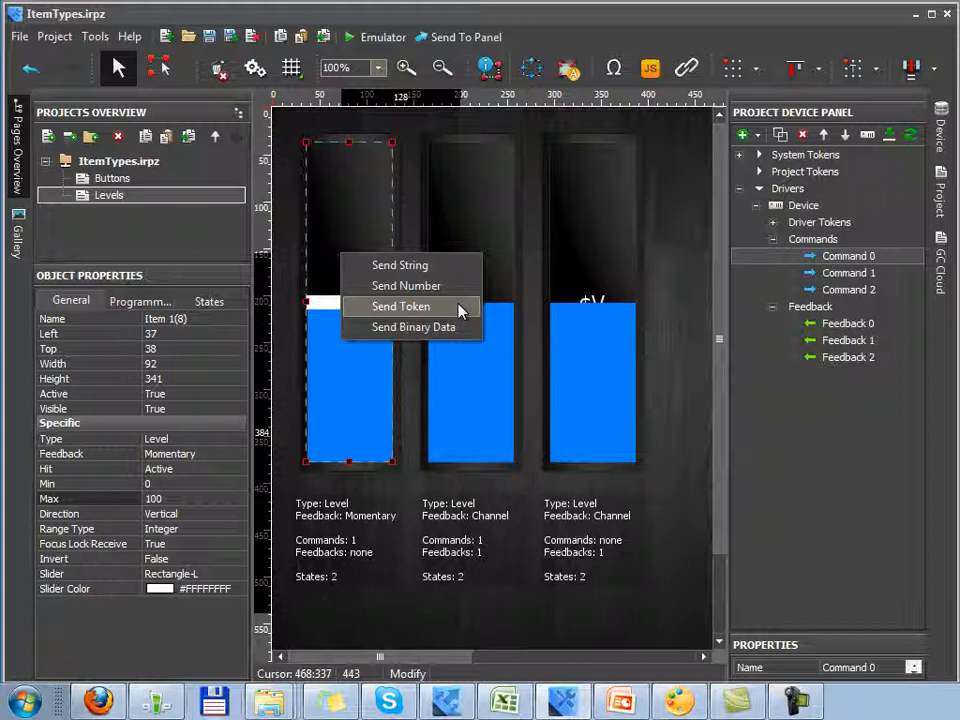
Send token UI.Levels.Item 1(0).Value on Press and Release and confirm
{"action": "left_click", "coordinate": [400, 306]}
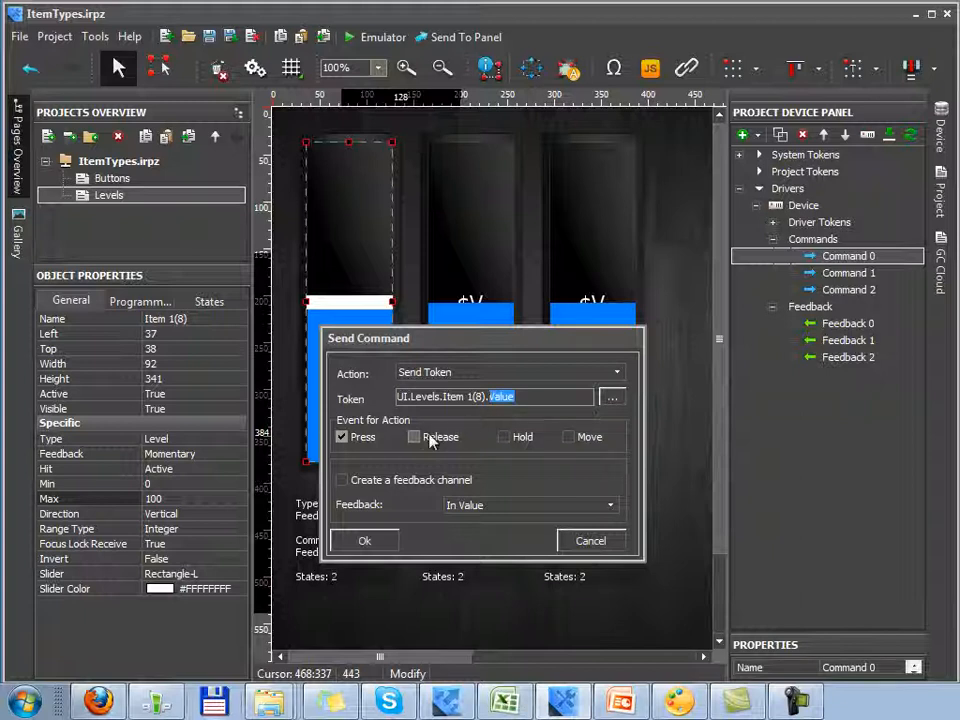
{"action": "left_click", "coordinate": [414, 436]}
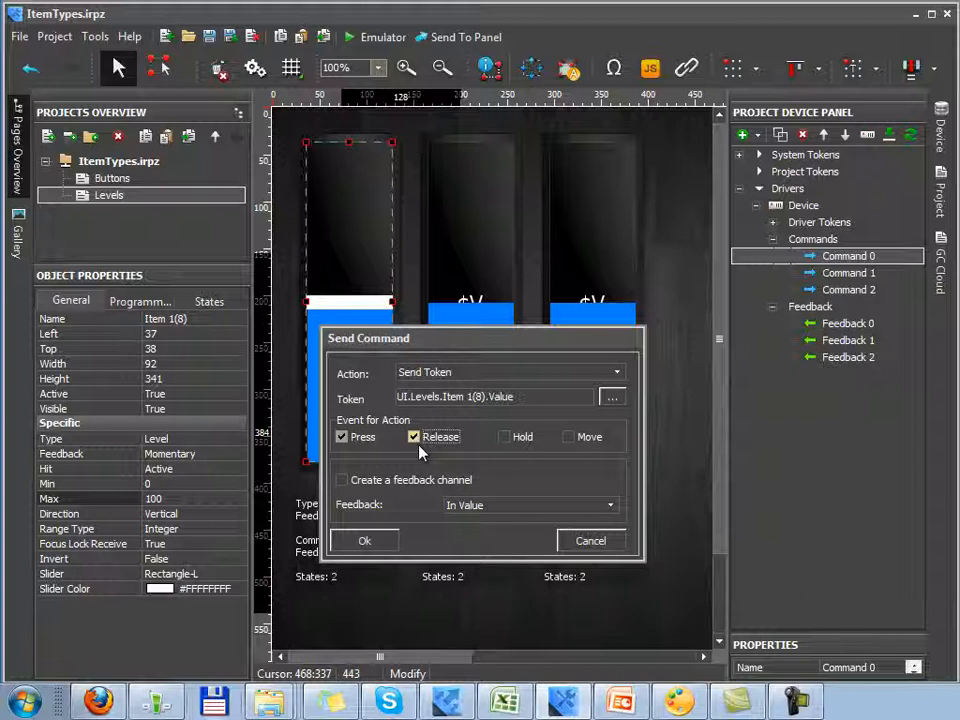
{"action": "mouse_move", "coordinate": [530, 480]}
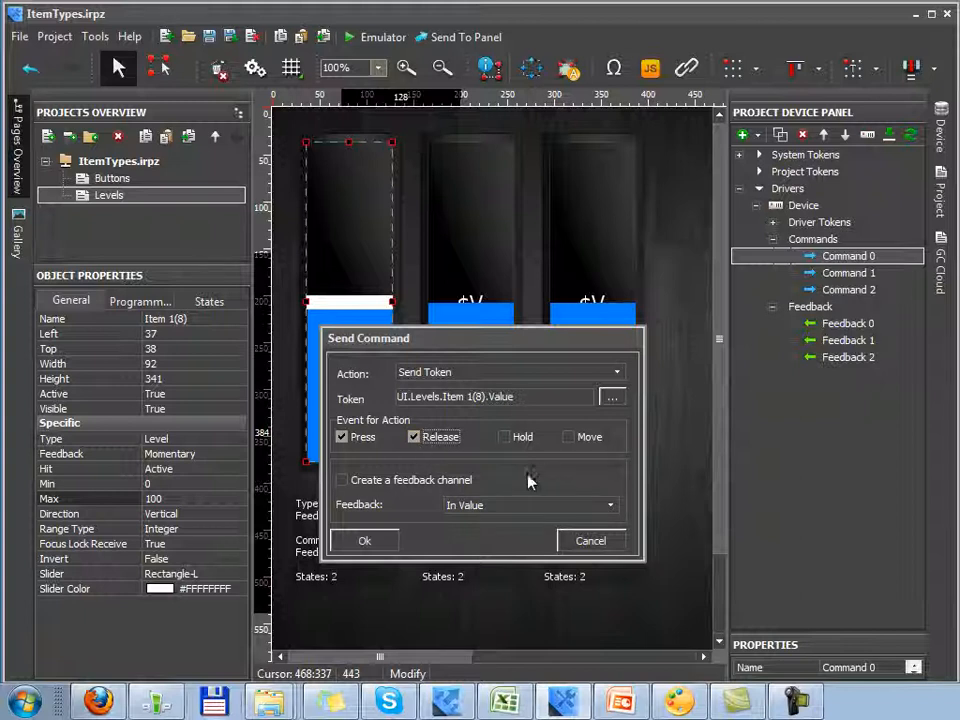
{"action": "mouse_move", "coordinate": [588, 448]}
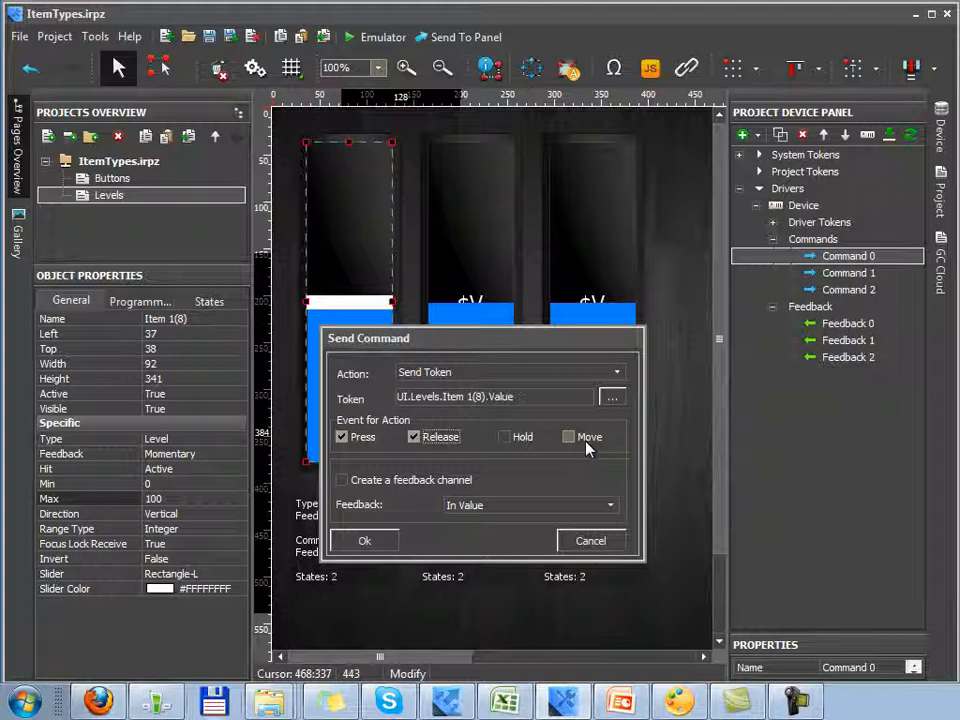
{"action": "mouse_move", "coordinate": [364, 540]}
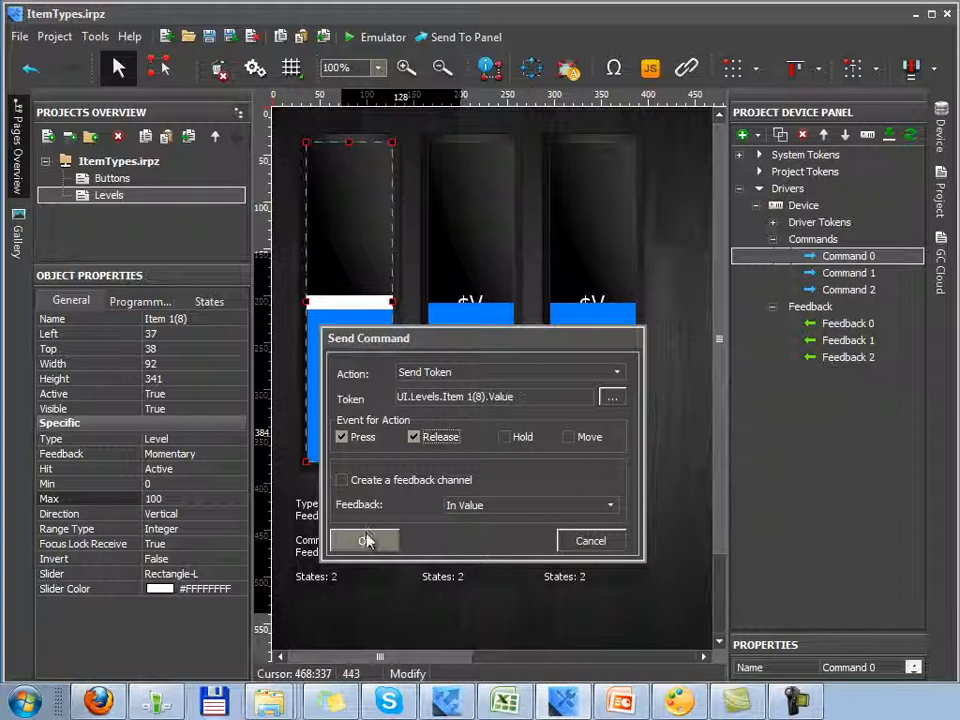
{"action": "left_click", "coordinate": [364, 540]}
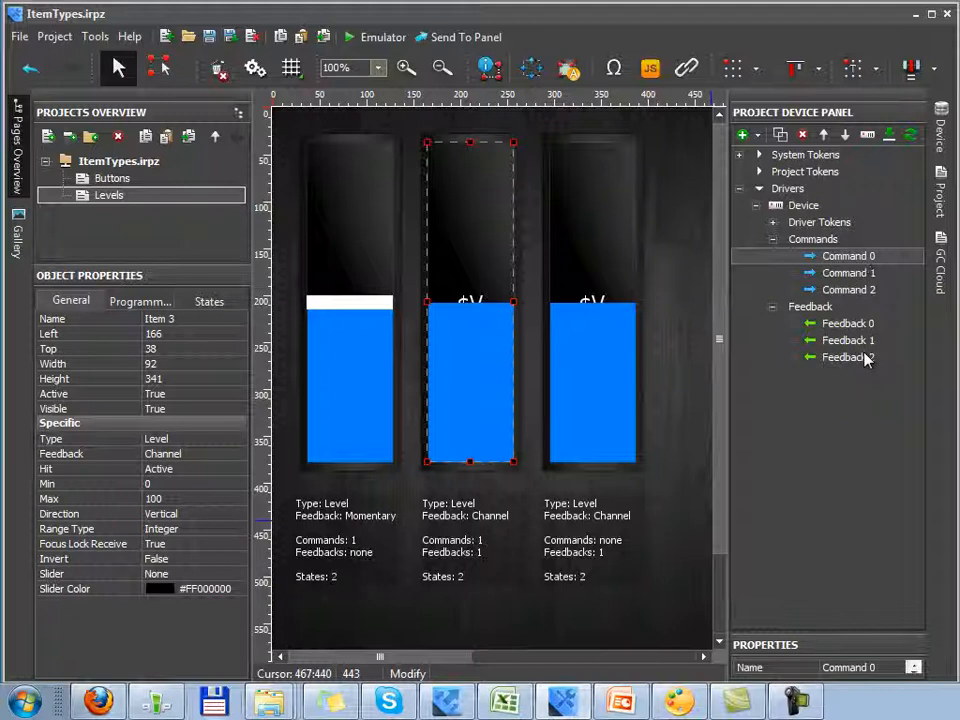
Pick the Feedback 2 channel for the second level
{"action": "left_click", "coordinate": [848, 356]}
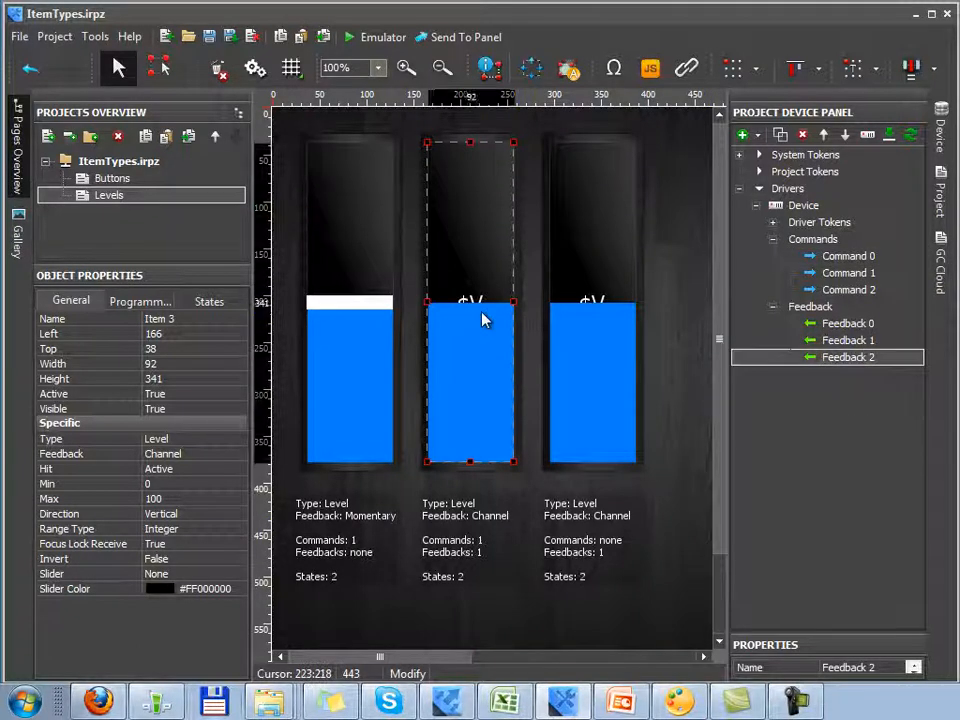
{"action": "mouse_move", "coordinate": [196, 552]}
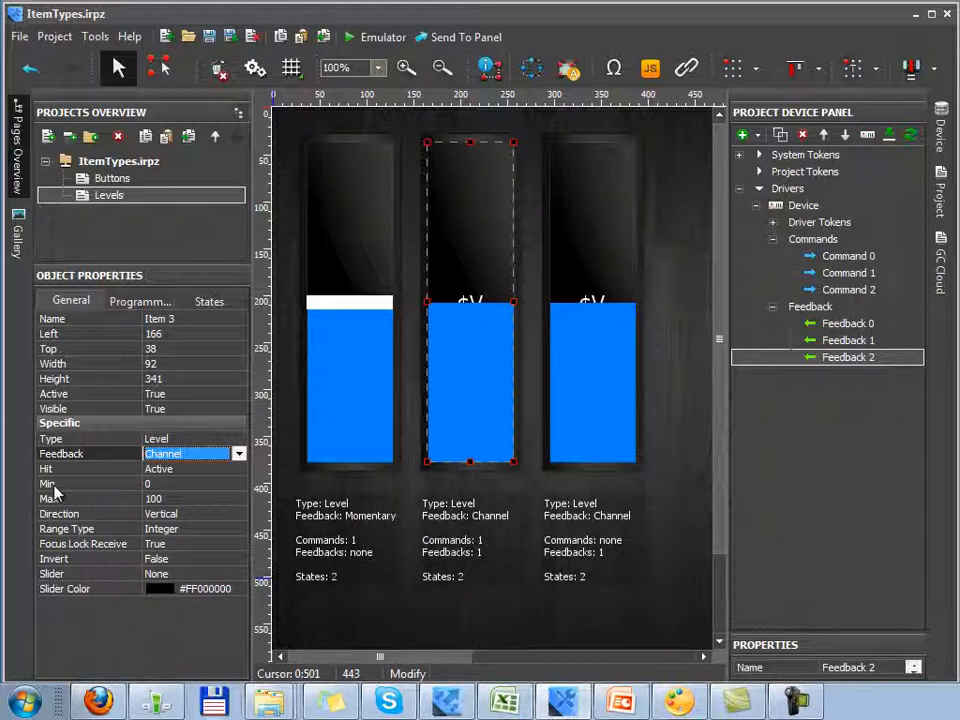
Set the middle level to Channel feedback with Max 100 and drop Command 0 onto it
{"action": "left_click", "coordinate": [152, 498]}
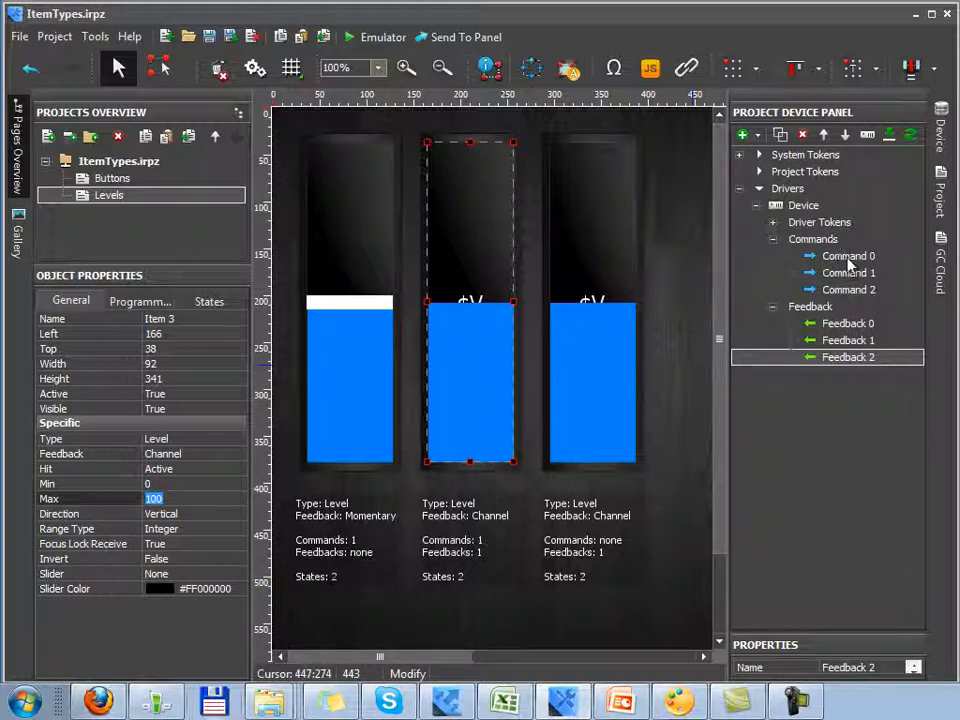
{"action": "left_click", "coordinate": [848, 256]}
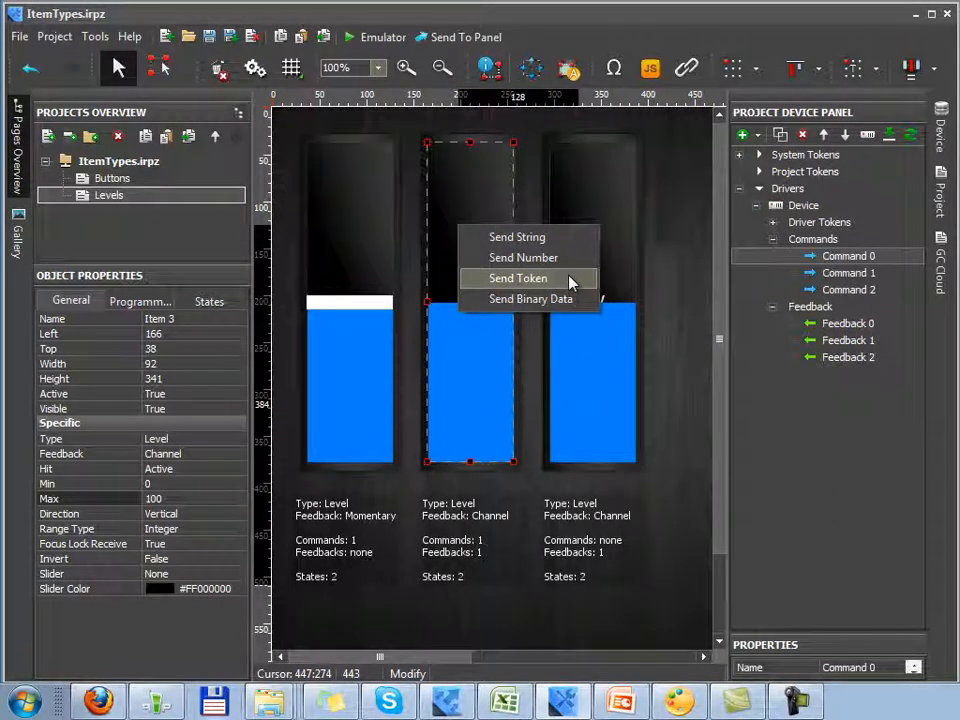
Send the level's value token on Press and Release with an In Value feedback channel created
{"action": "left_click", "coordinate": [518, 278]}
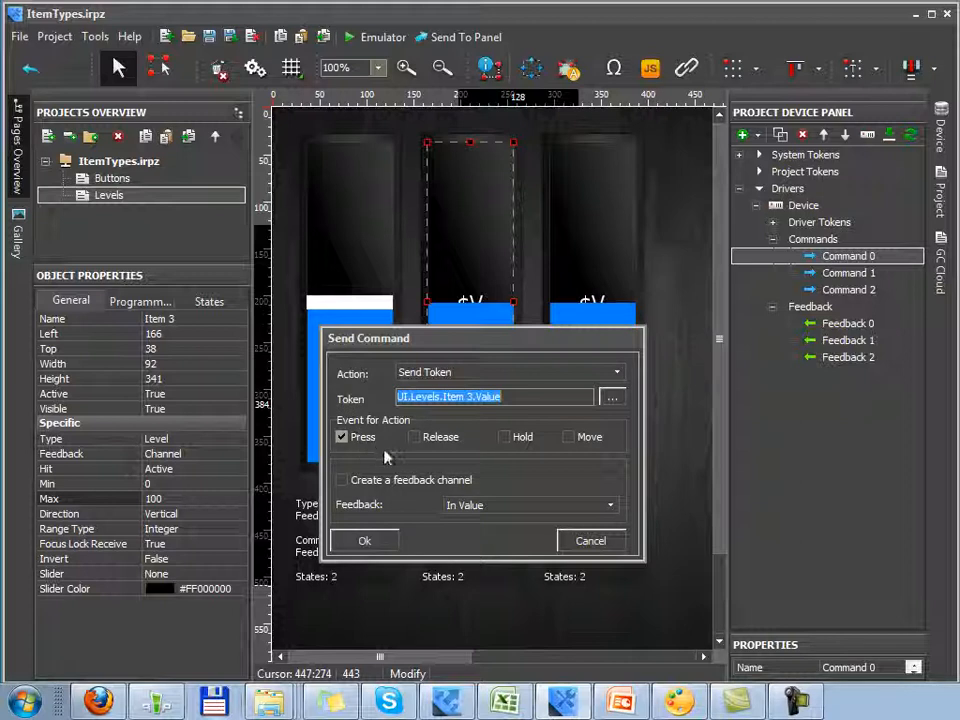
{"action": "left_click", "coordinate": [414, 436]}
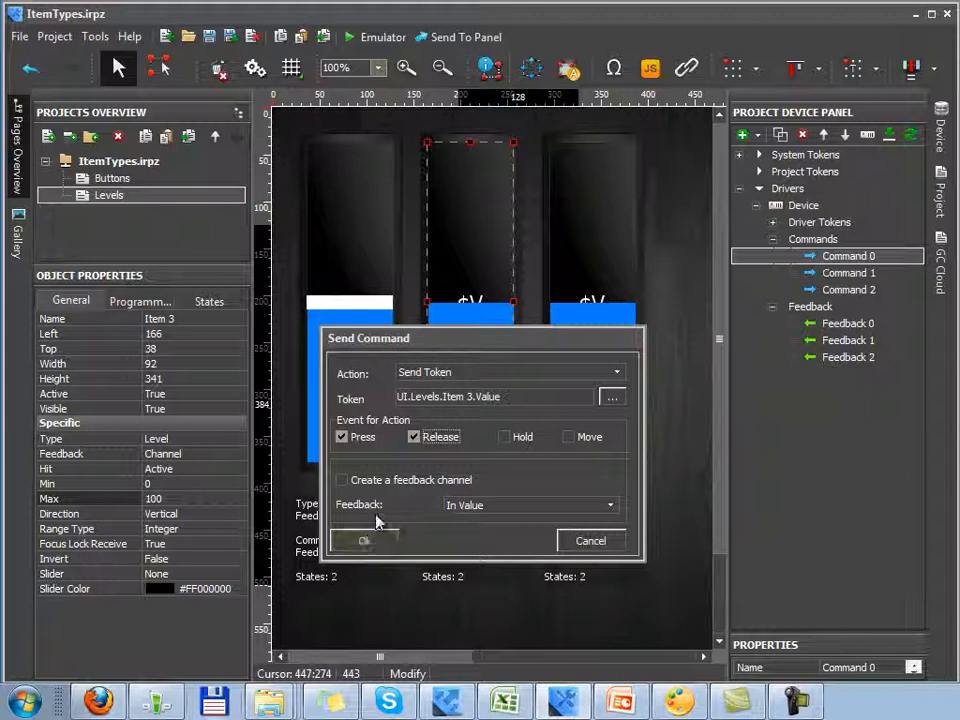
{"action": "left_click", "coordinate": [342, 480]}
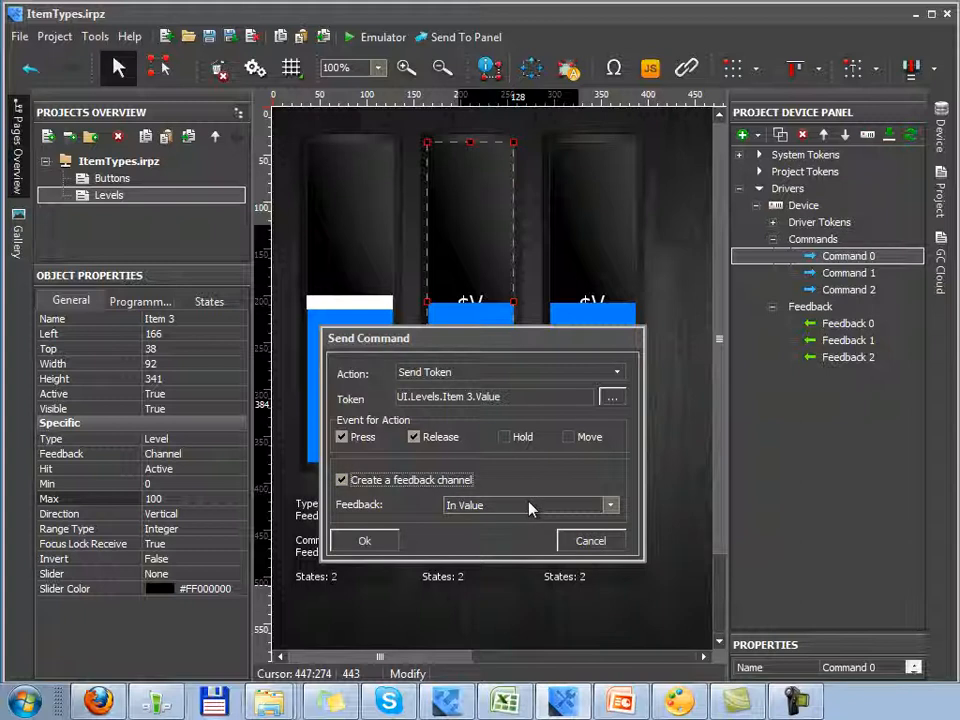
{"action": "left_click", "coordinate": [610, 504]}
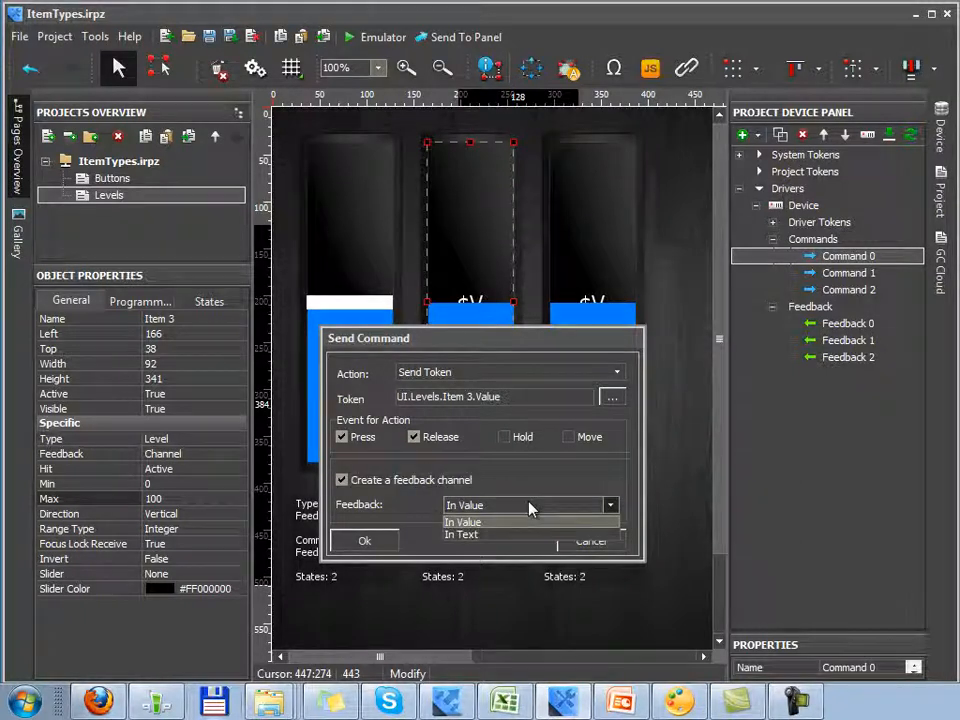
{"action": "left_click", "coordinate": [464, 520]}
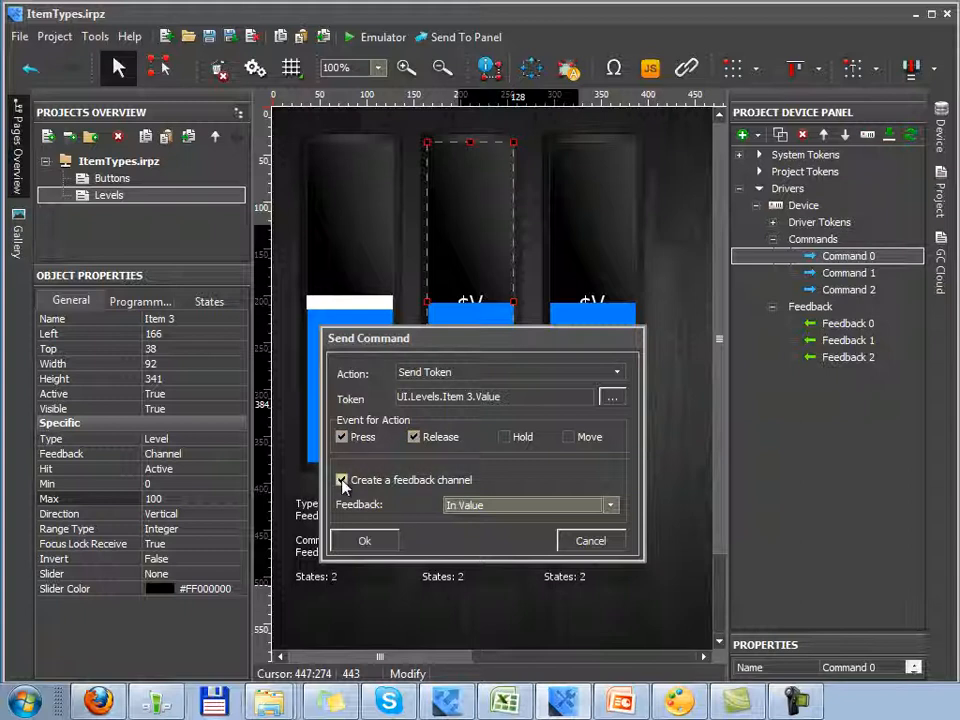
{"action": "left_click", "coordinate": [342, 480]}
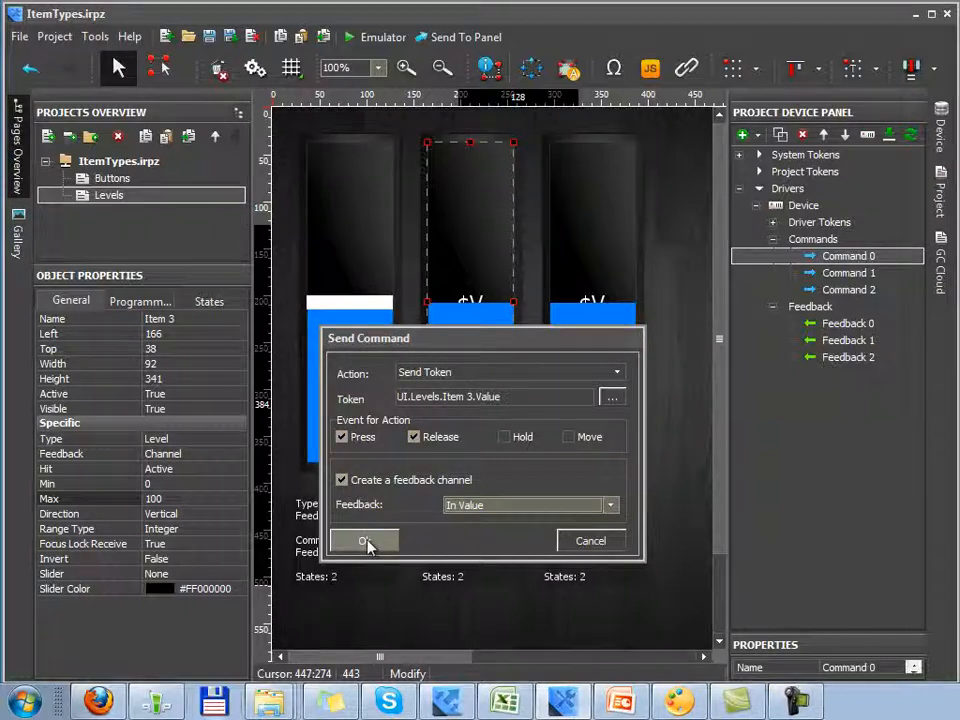
{"action": "left_click", "coordinate": [364, 540]}
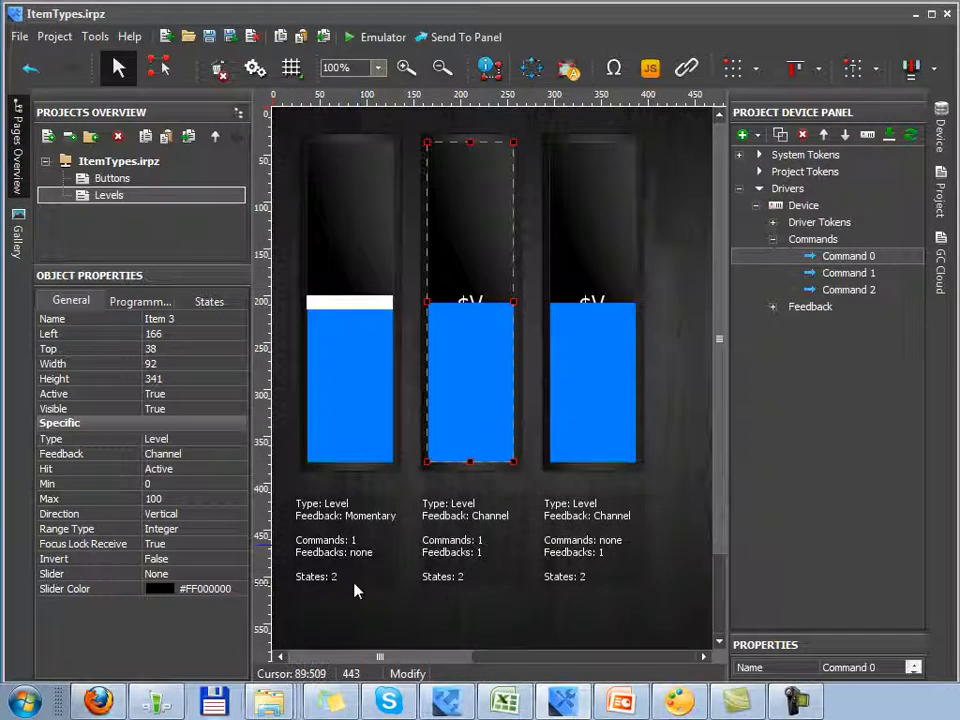
{"action": "left_click", "coordinate": [140, 300]}
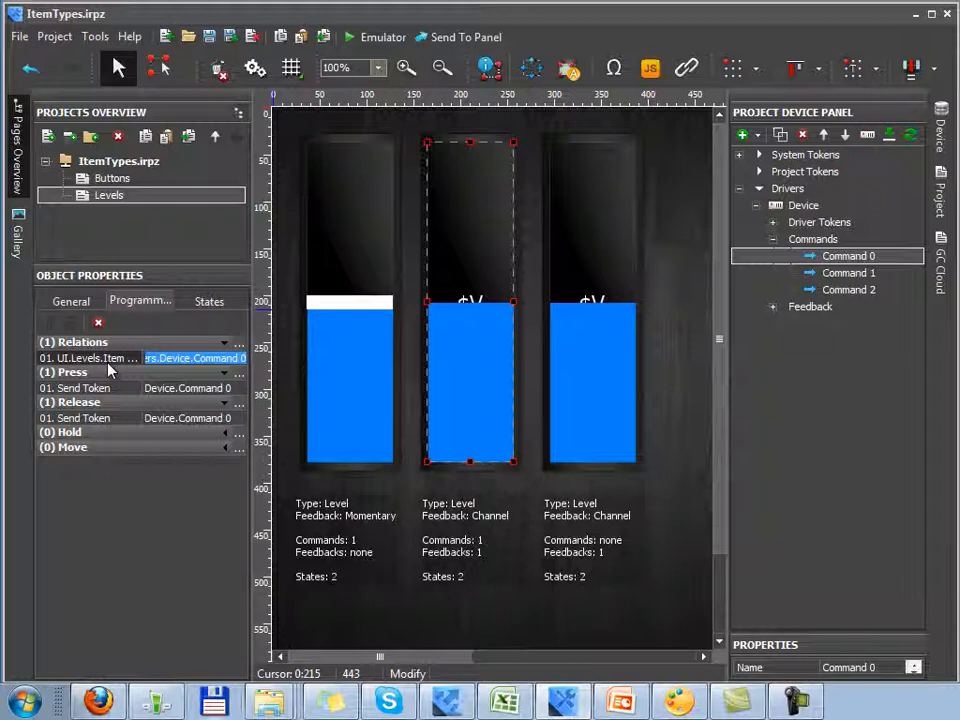
{"action": "left_click", "coordinate": [70, 300]}
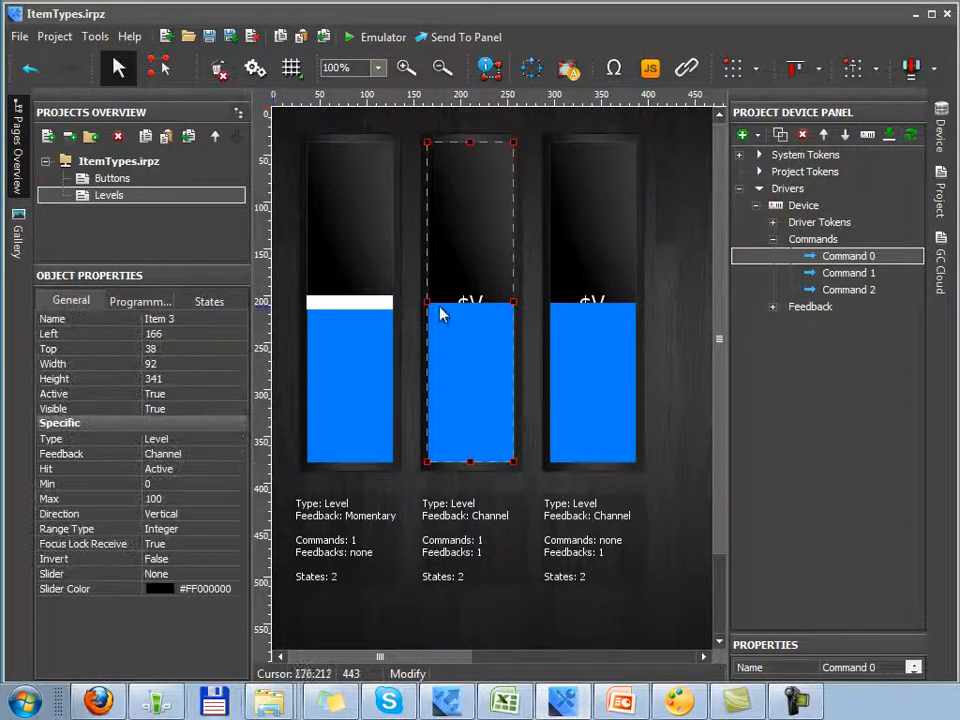
Select the right level Item 7 and set its Hit mode to Display Only
{"action": "left_click", "coordinate": [596, 304]}
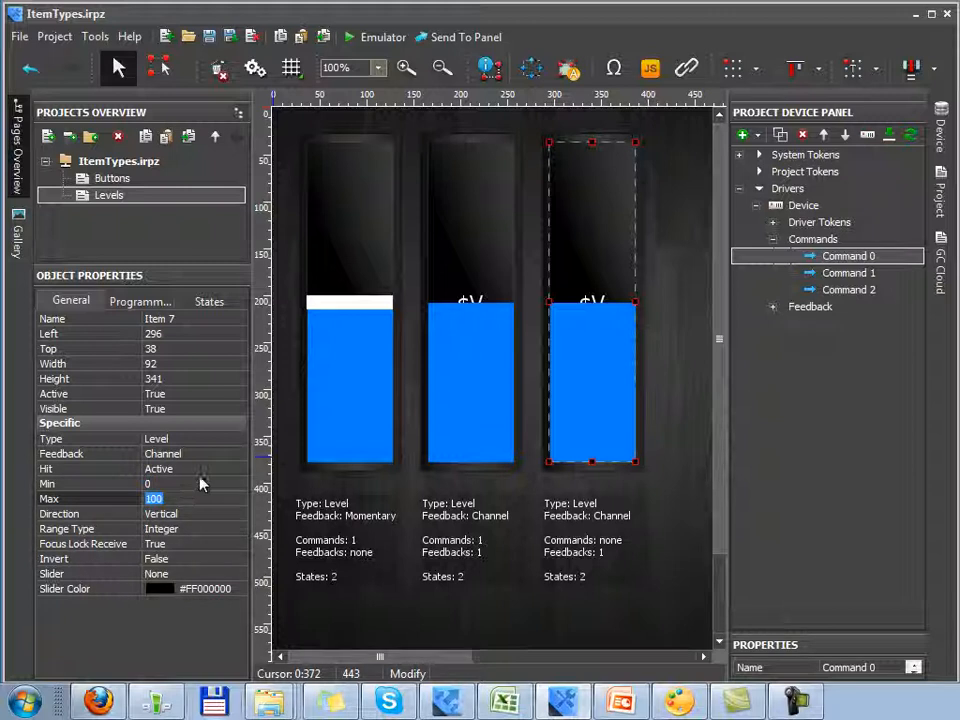
{"action": "left_click", "coordinate": [190, 468]}
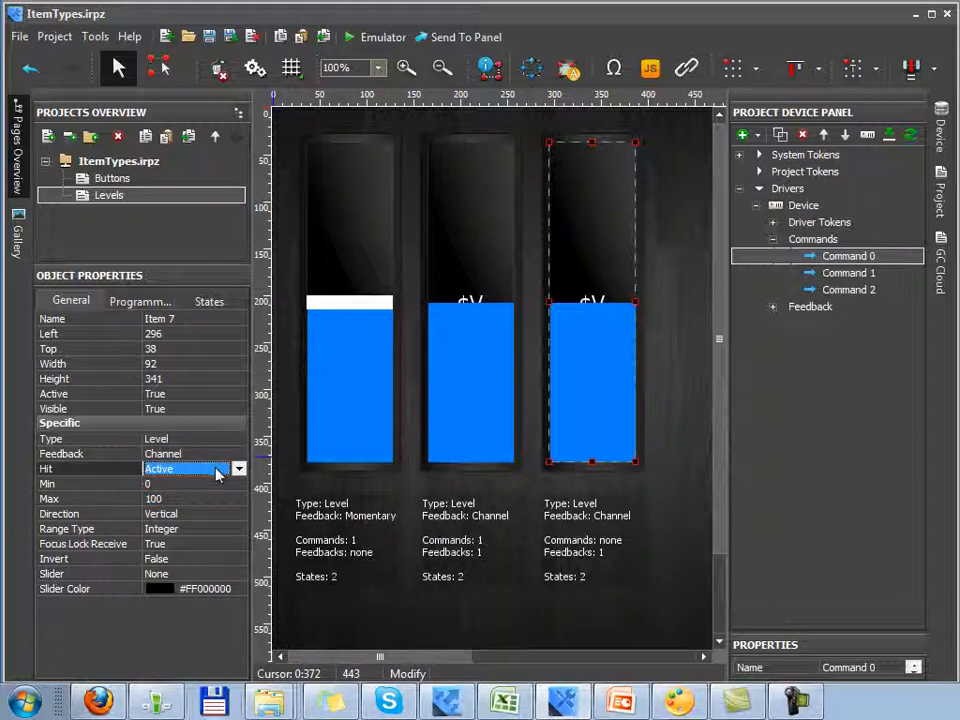
{"action": "left_click", "coordinate": [238, 468]}
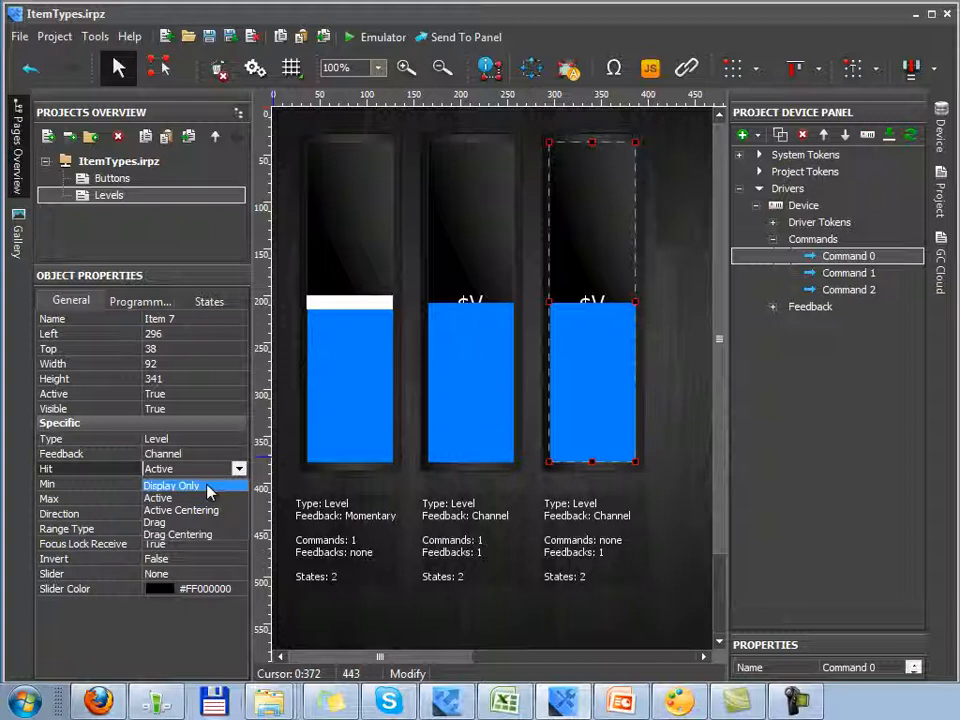
{"action": "left_click", "coordinate": [170, 486]}
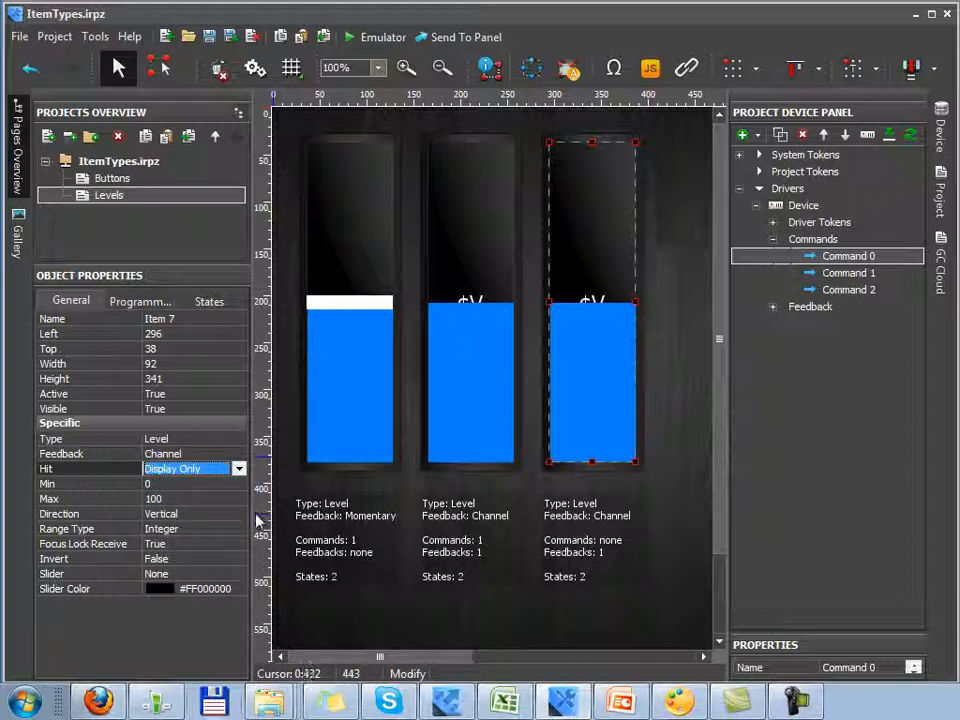
{"action": "mouse_move", "coordinate": [258, 518]}
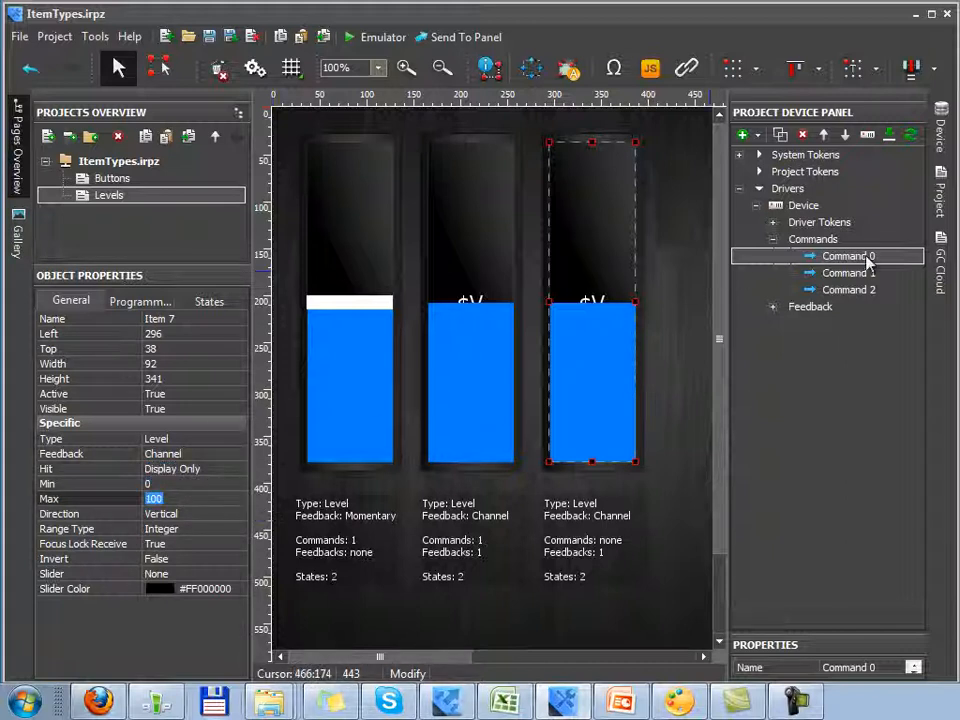
Expand the device's Feedback folder and choose Feedback 0
{"action": "left_click", "coordinate": [848, 256]}
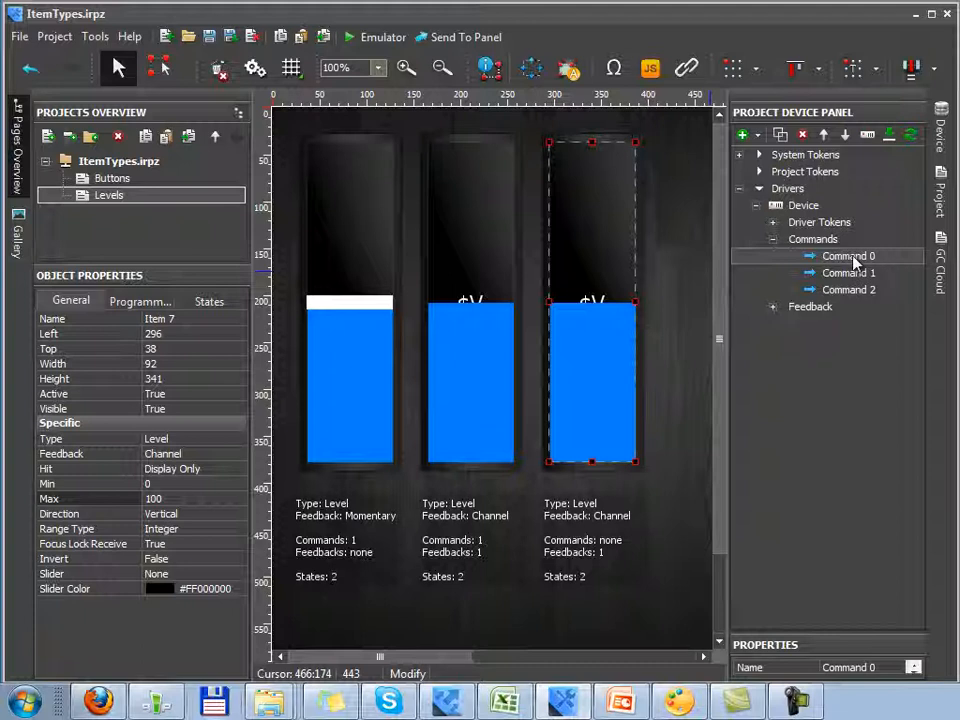
{"action": "left_click", "coordinate": [772, 306]}
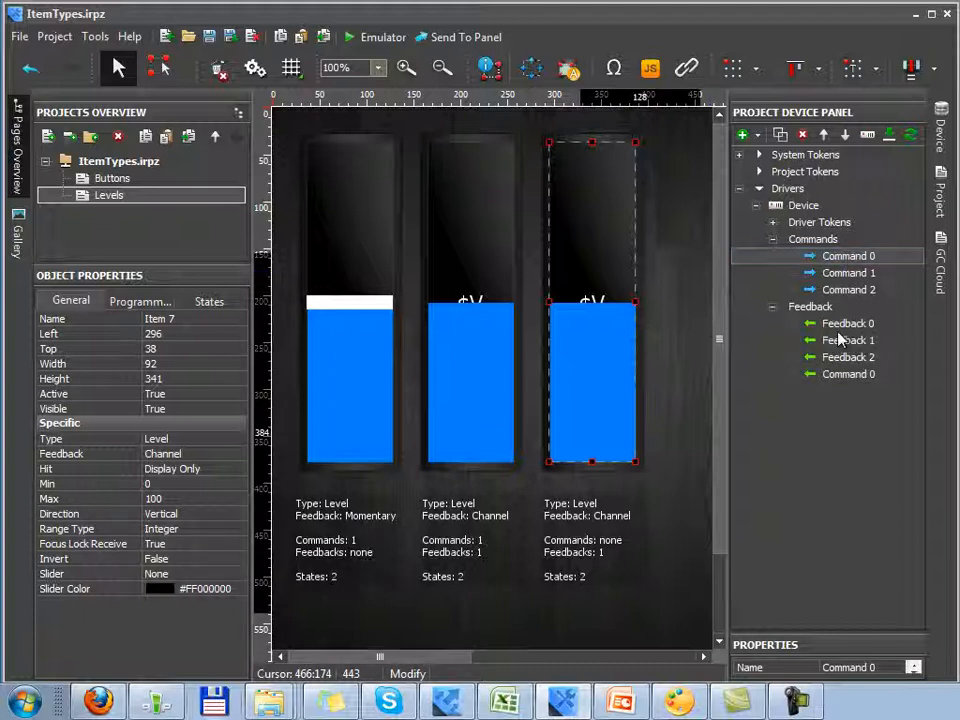
{"action": "left_click", "coordinate": [848, 324]}
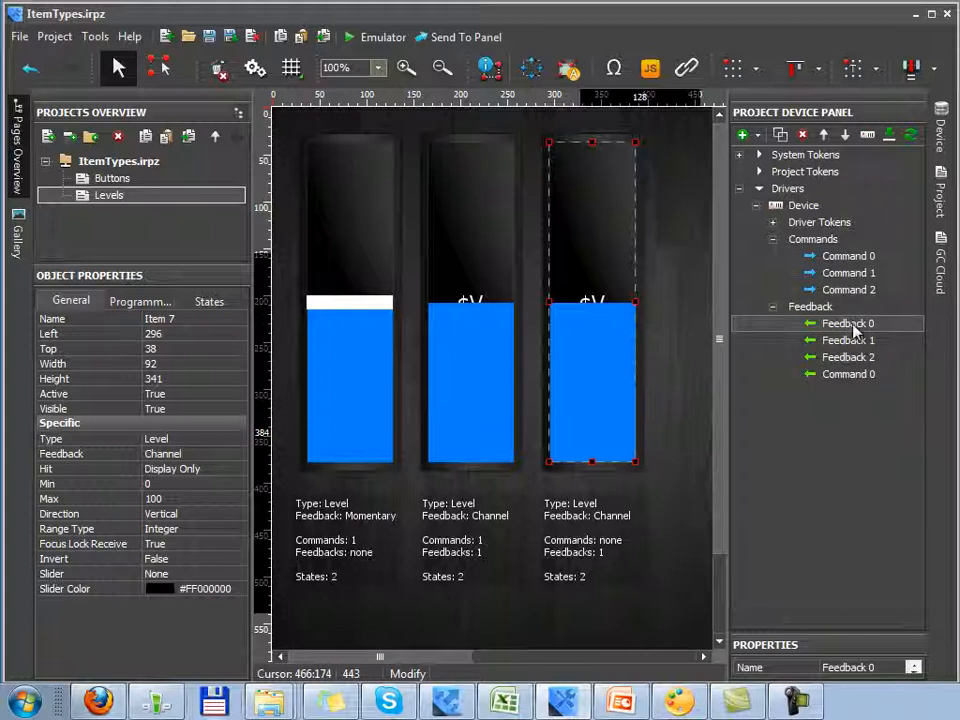